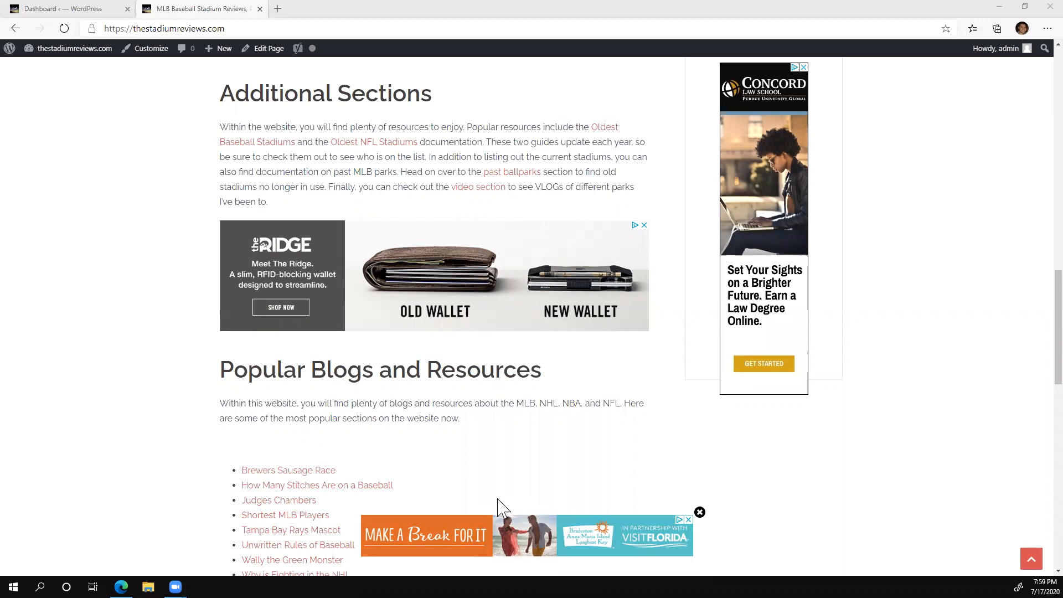
Browse to Blogs and read the Gillette Stadium post, noting the floating bottom ad
scroll(up, 3)
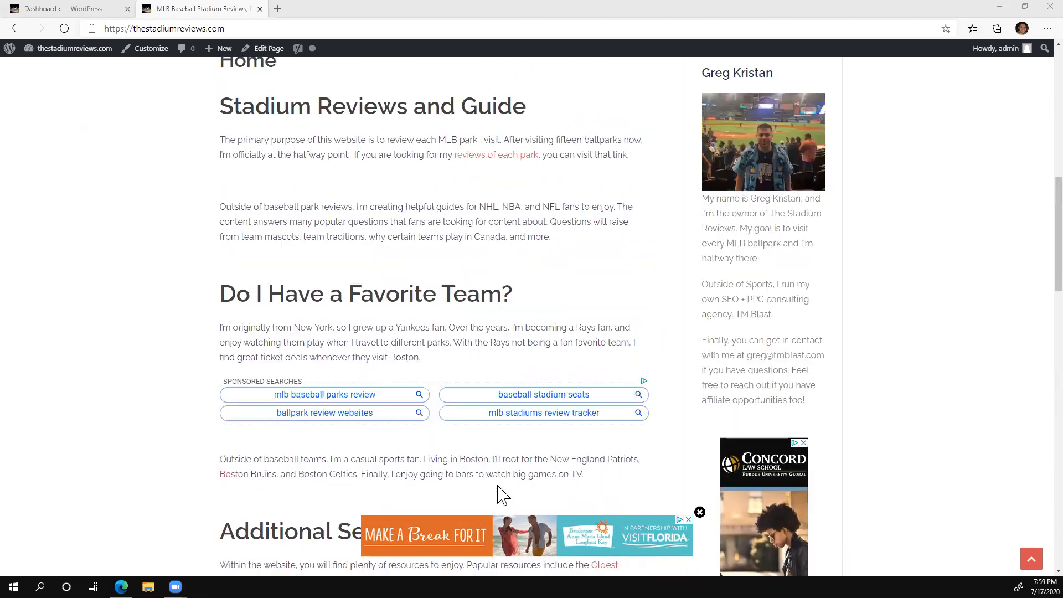
scroll(down, 3)
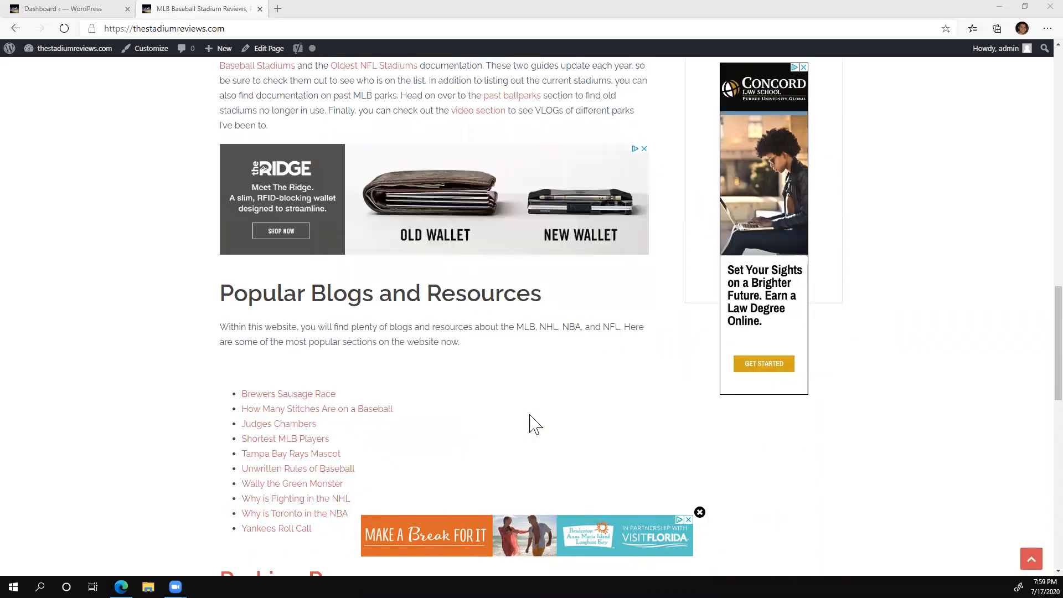
scroll(down, 3)
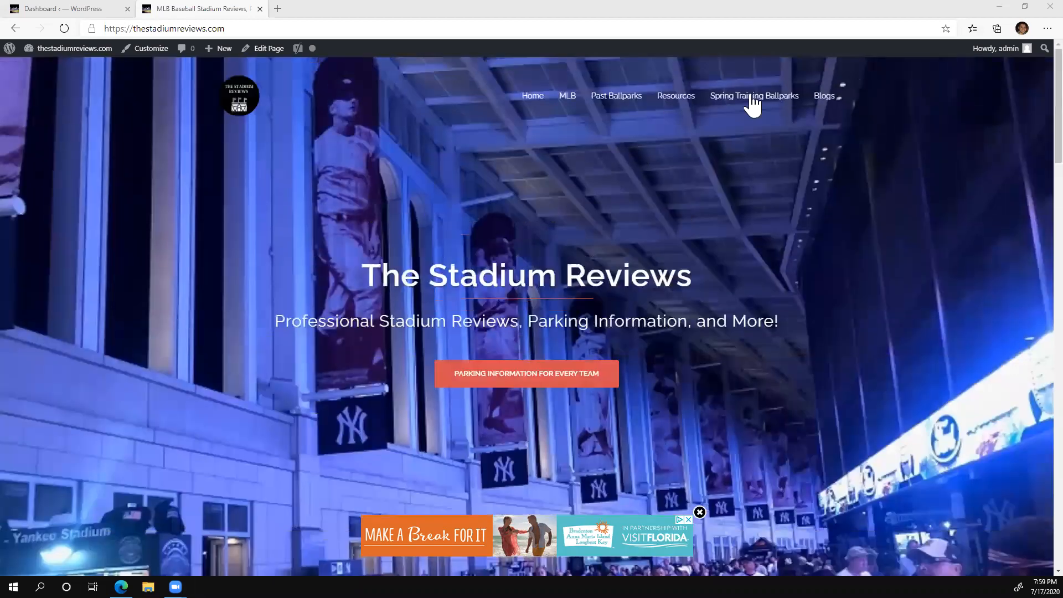
click(754, 95)
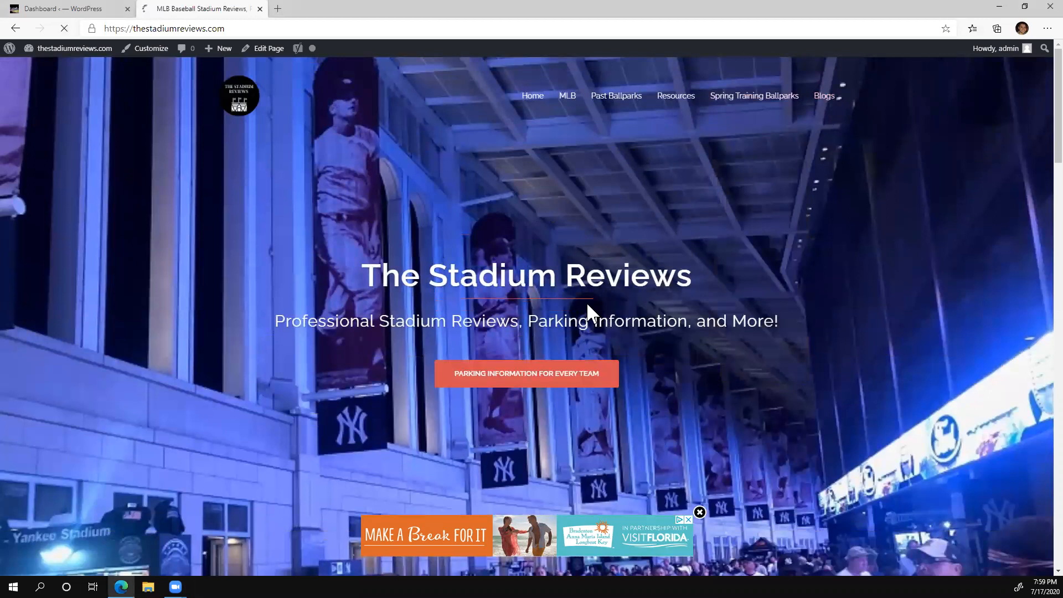
click(824, 96)
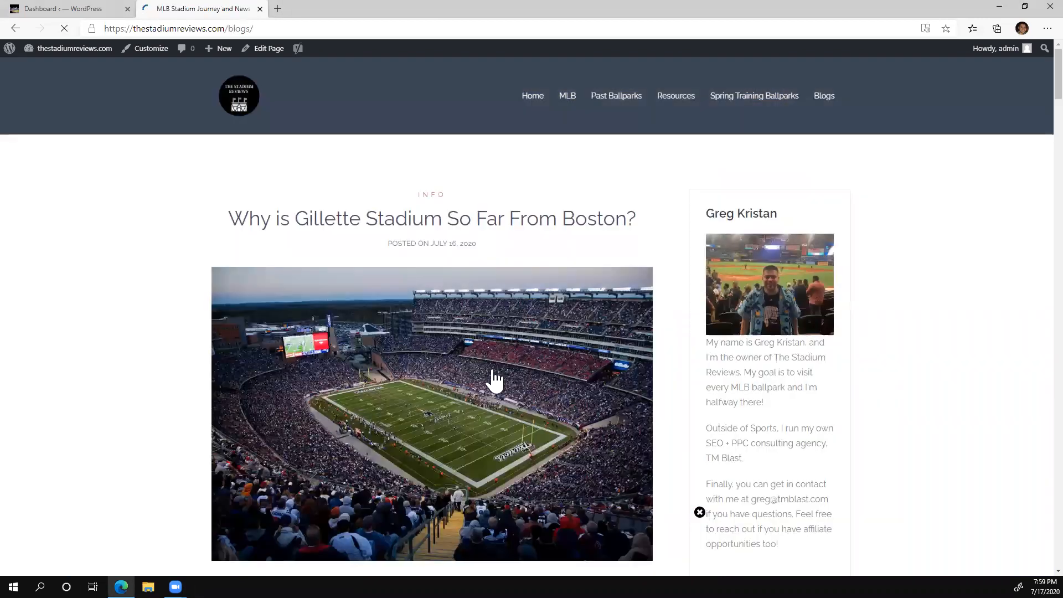
scroll(down, 3)
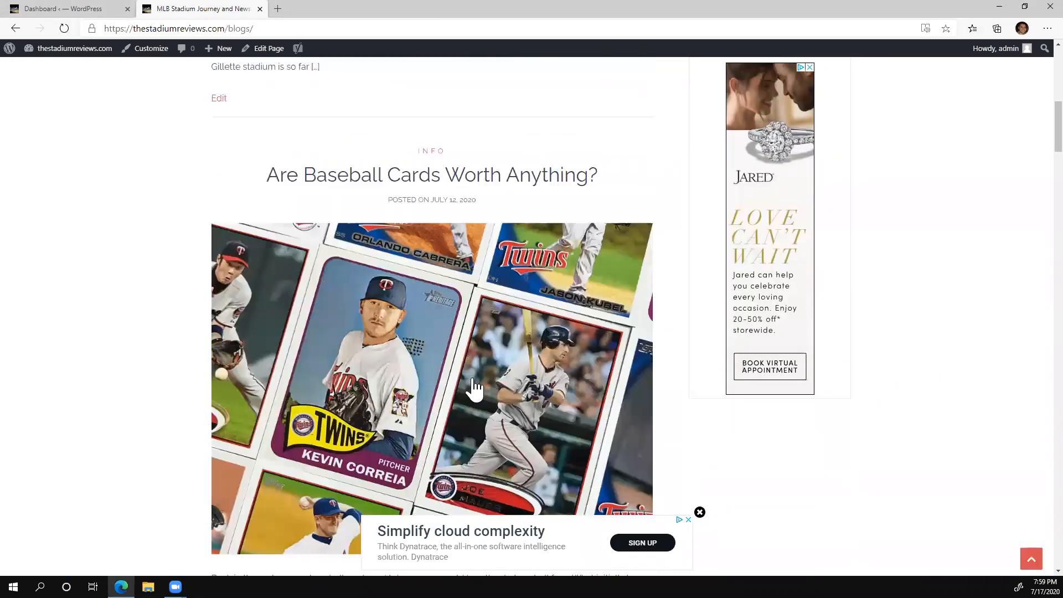
scroll(up, 3)
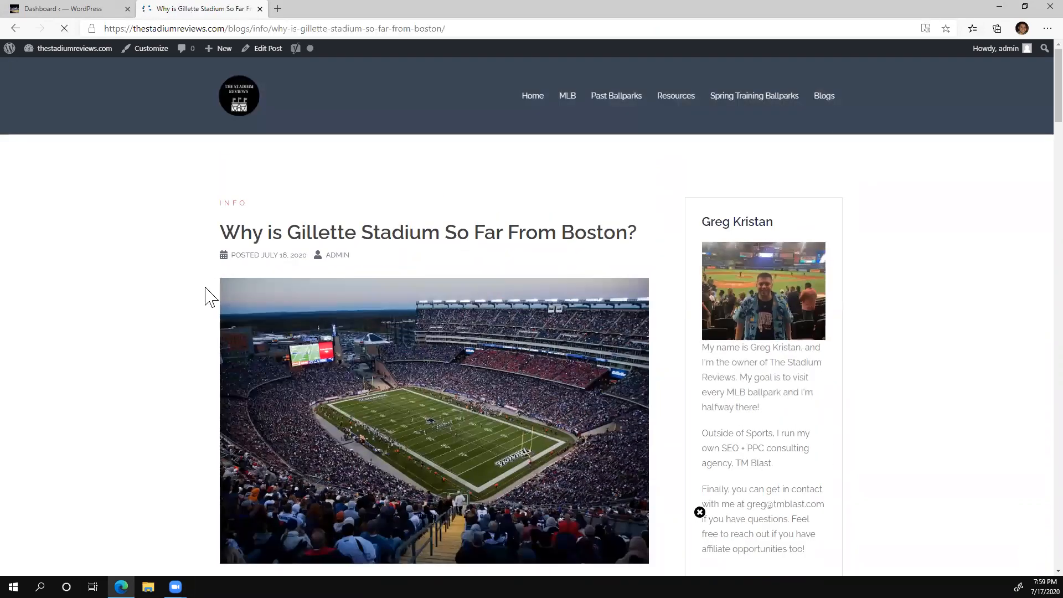
scroll(down, 3)
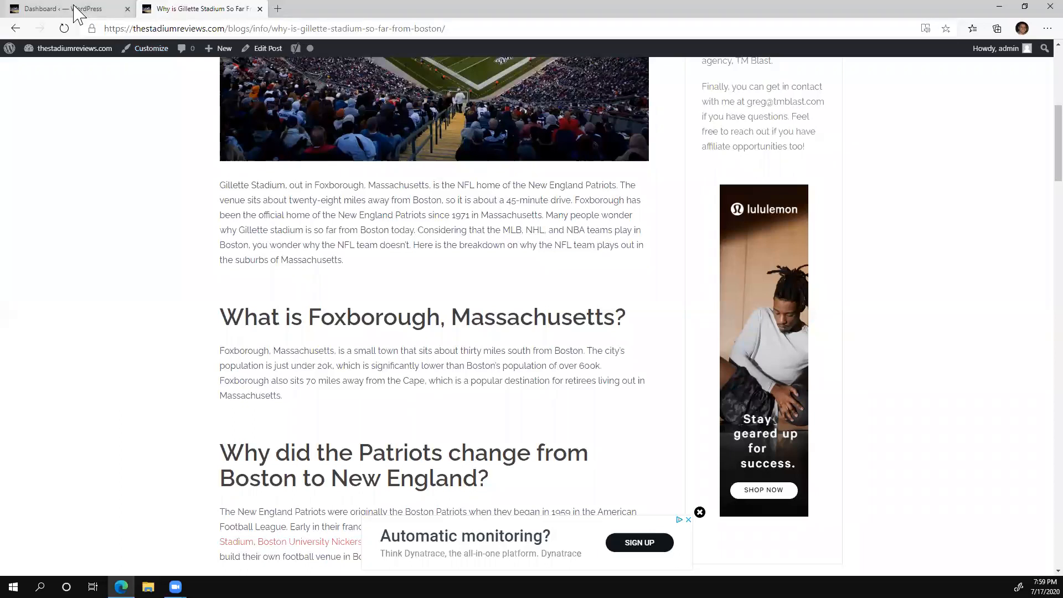
Return to the admin dashboard and locate Floating Ads Bottom in Installed Plugins
click(54, 9)
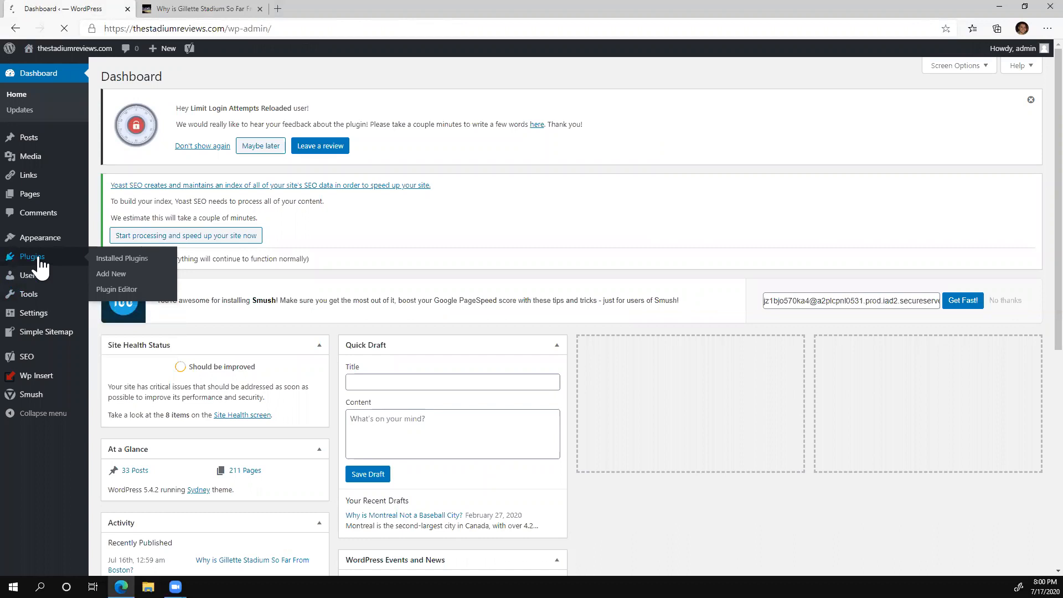
click(122, 258)
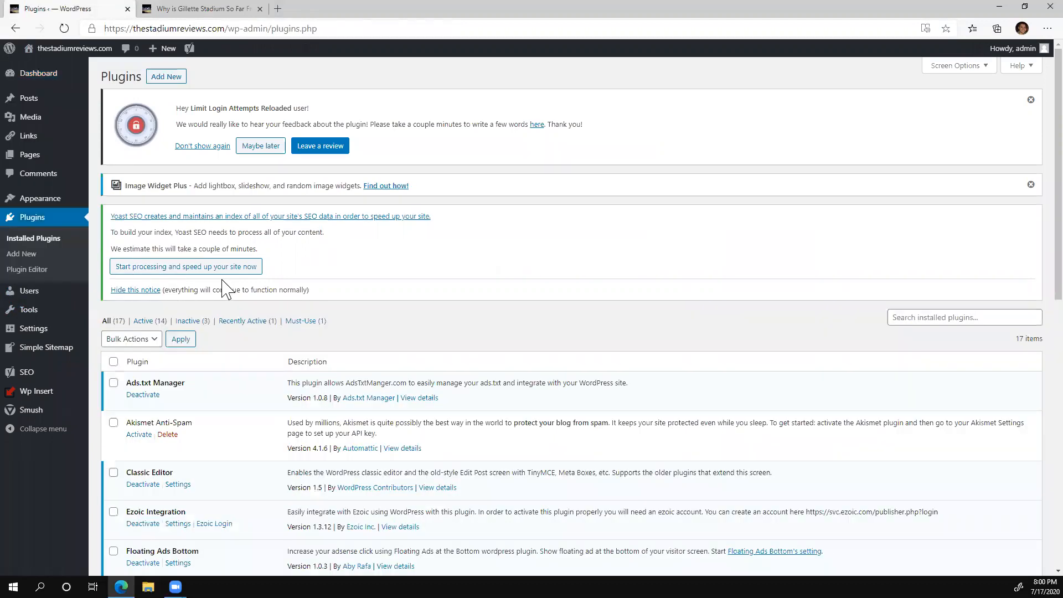
scroll(down, 3)
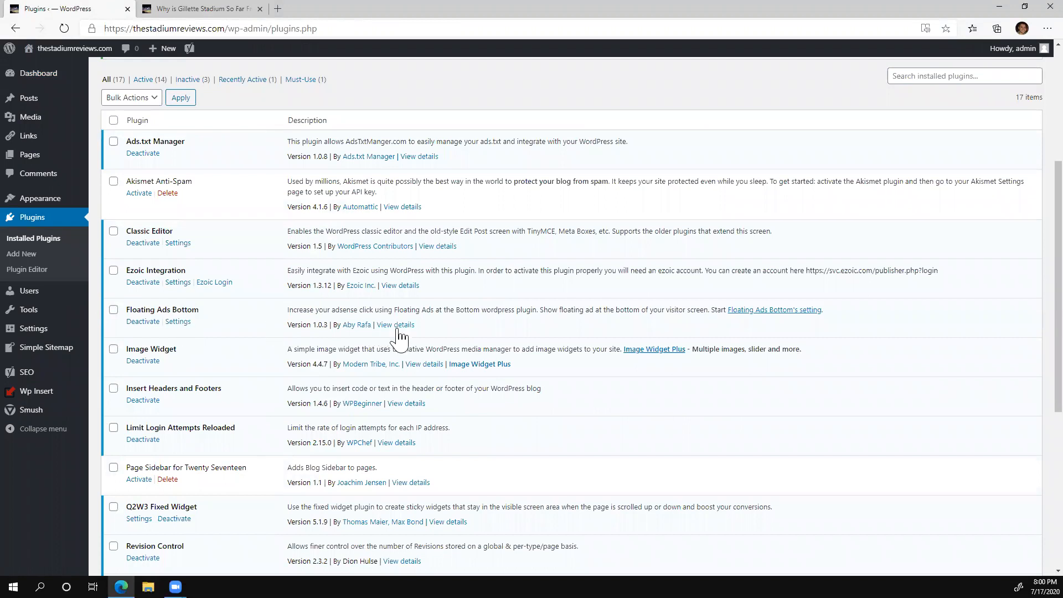
View the Floating Ads Bottom plugin details describing bottom-screen AdSense ads
click(395, 325)
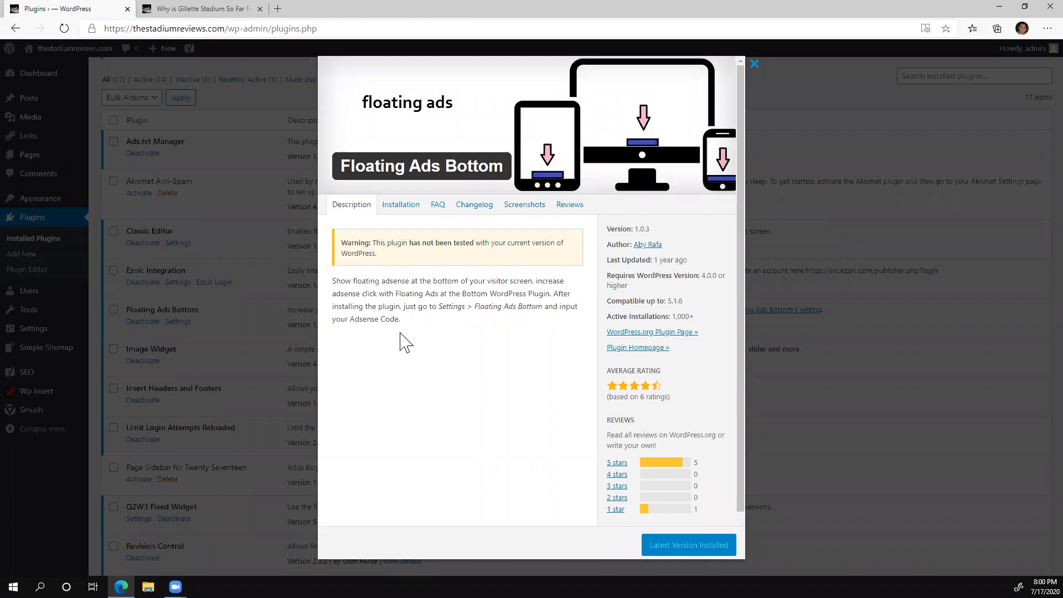
mouse_move(507, 284)
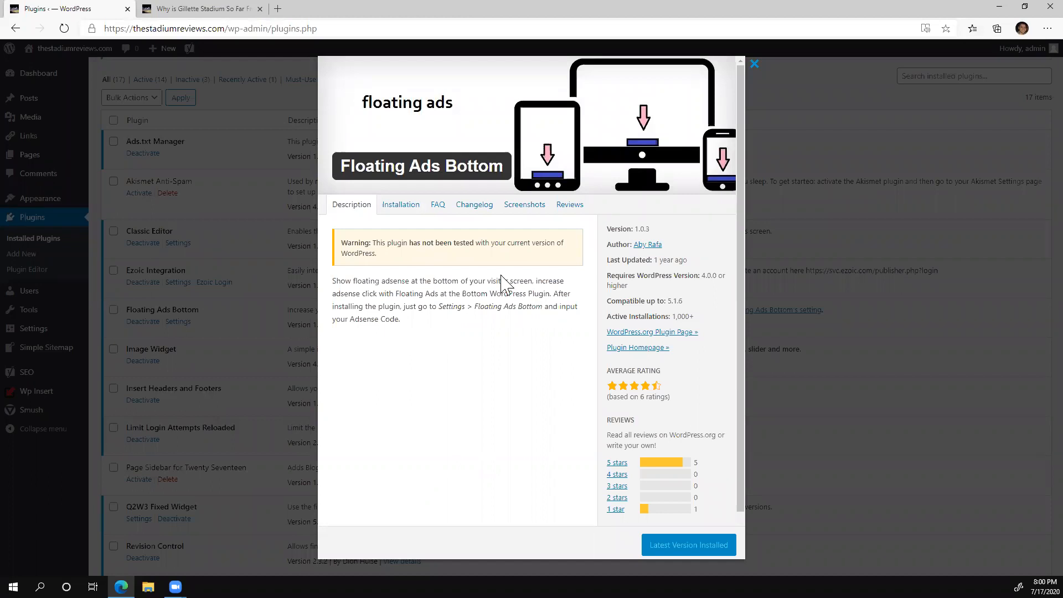
mouse_move(755, 64)
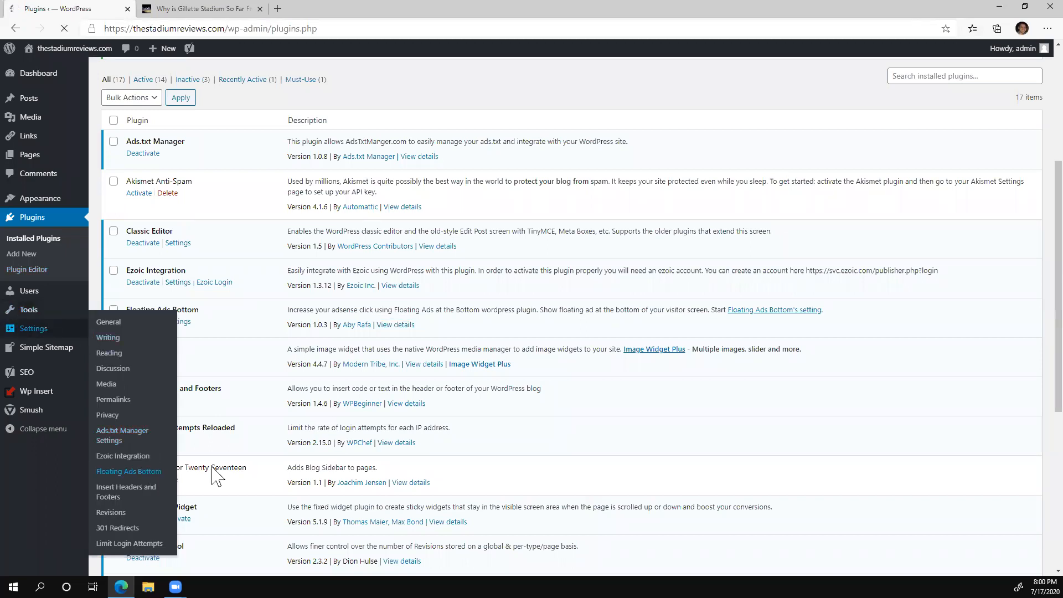
Review the Floating Ads Bottom settings: Anchor Ad AdSense script, desktop and mobile enabled
click(129, 471)
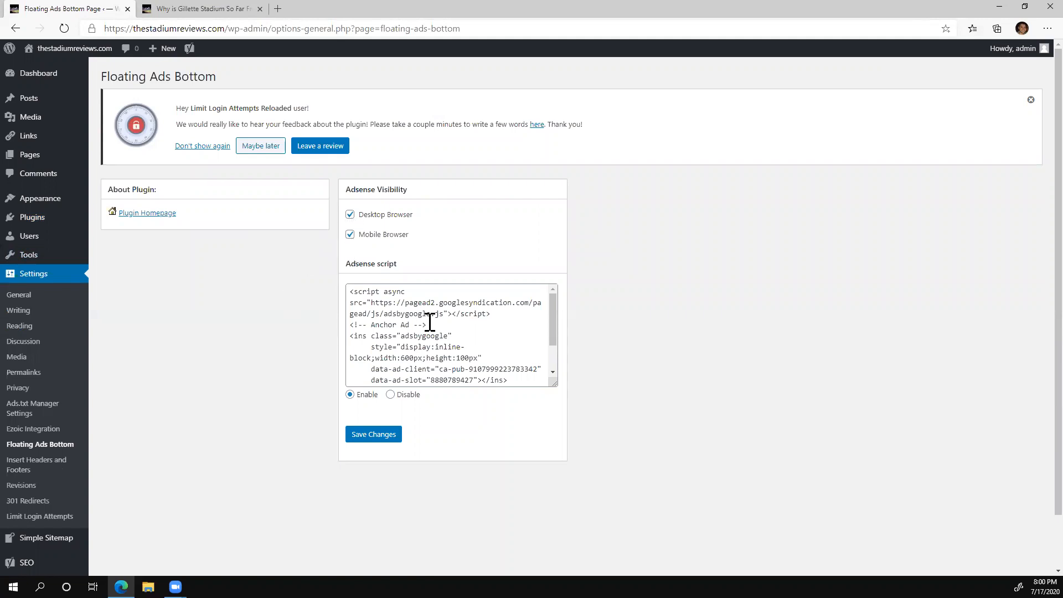
mouse_move(274, 332)
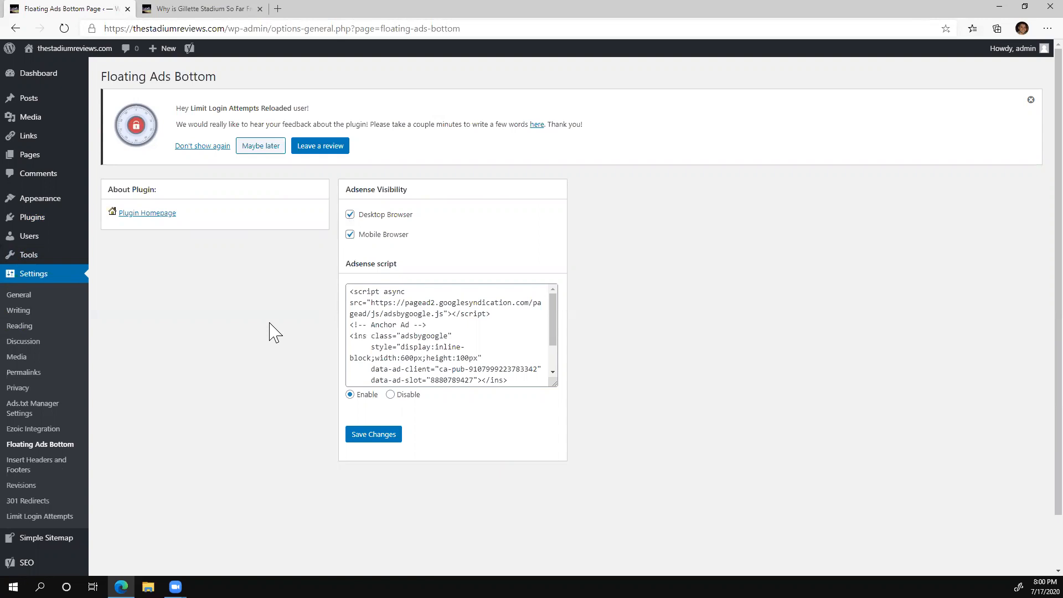
mouse_move(395, 330)
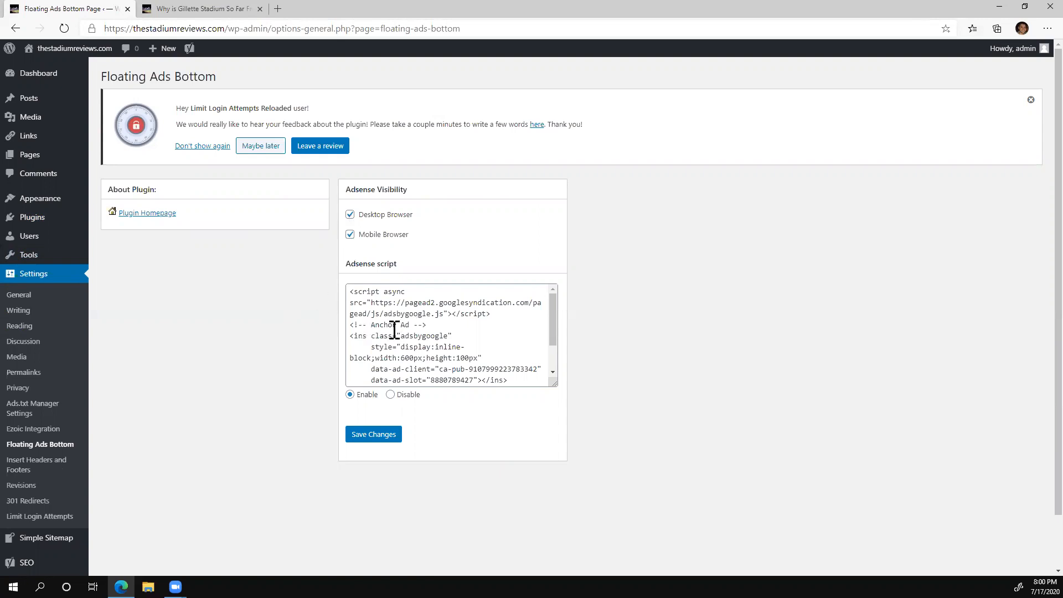
scroll(down, 3)
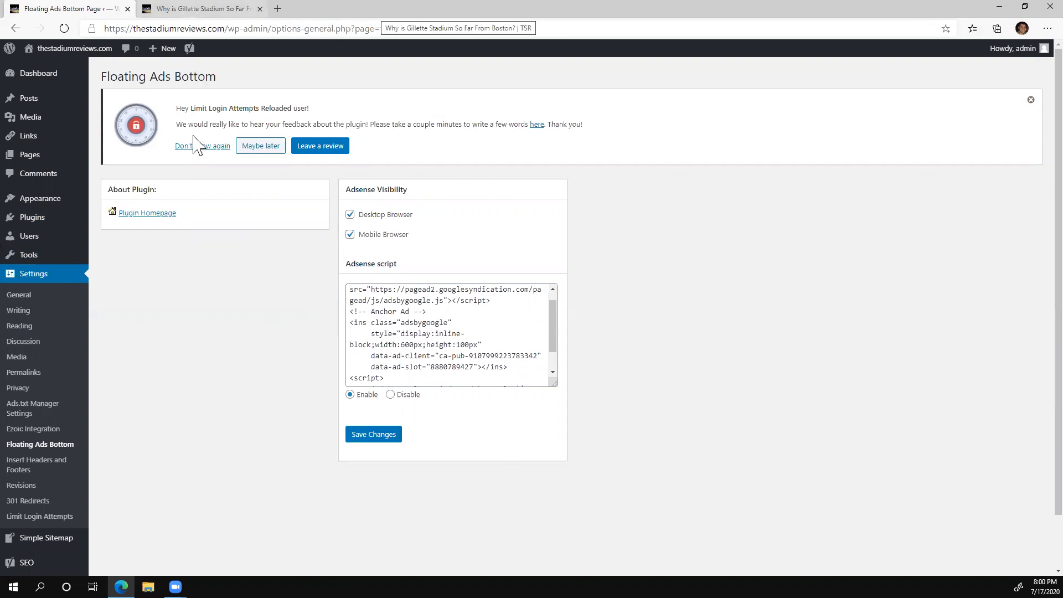
Check the live site homepage for the sticky footer ad along the bottom
click(199, 9)
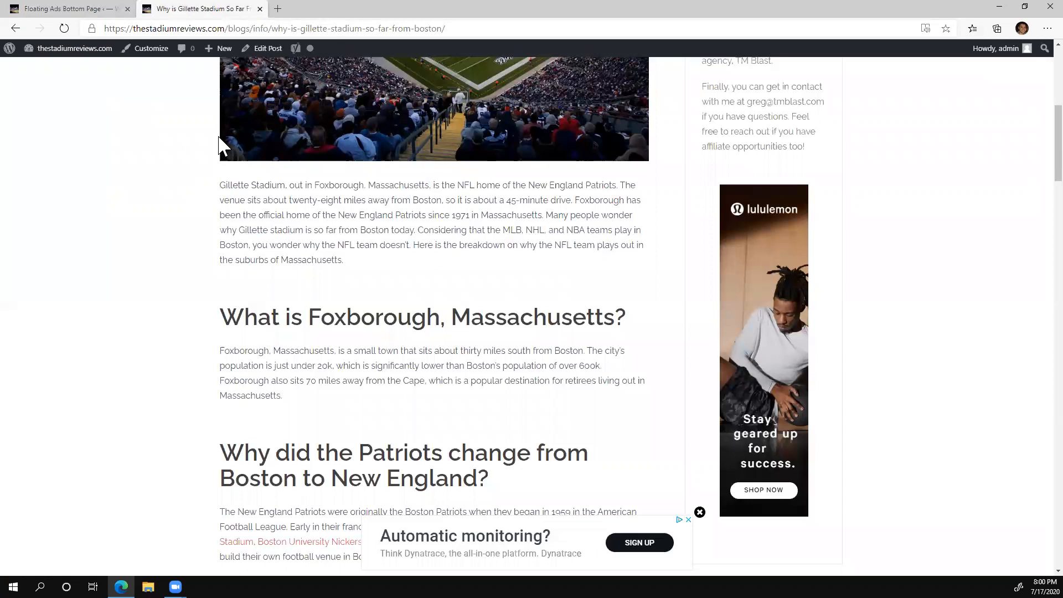
mouse_move(204, 101)
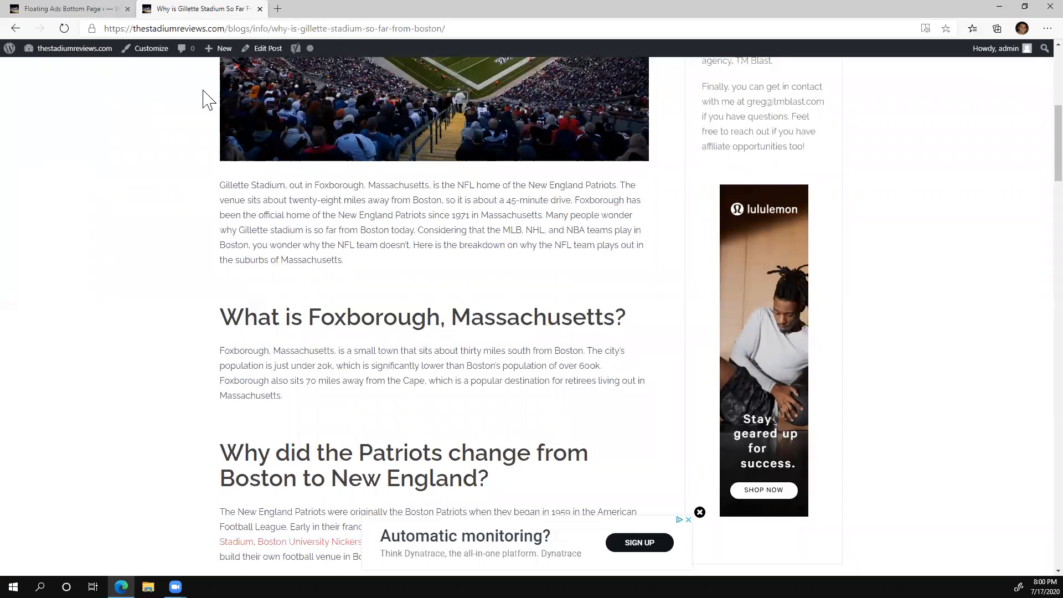
scroll(up, 3)
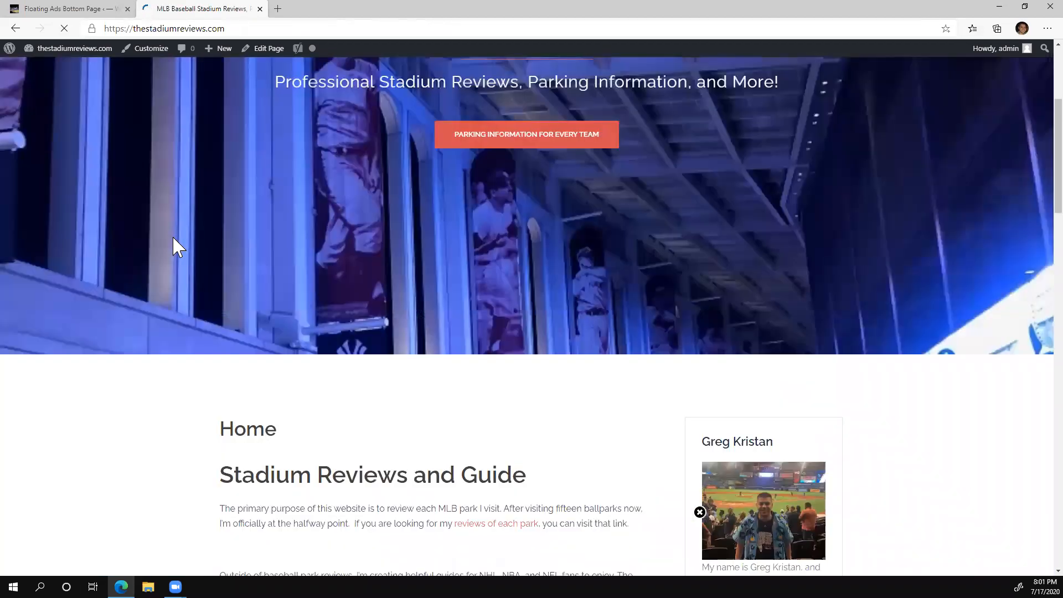
scroll(down, 3)
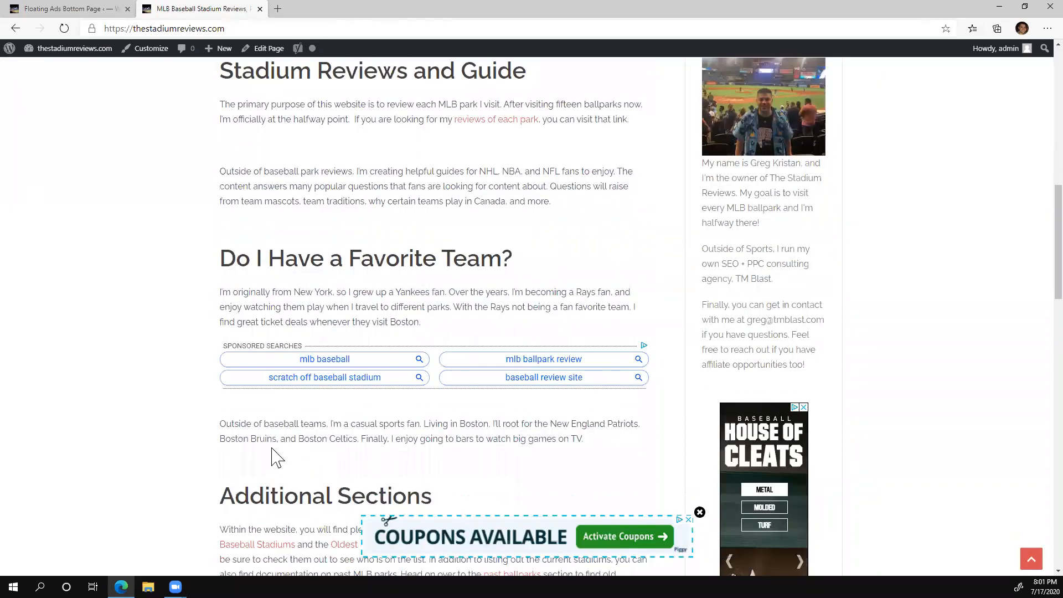